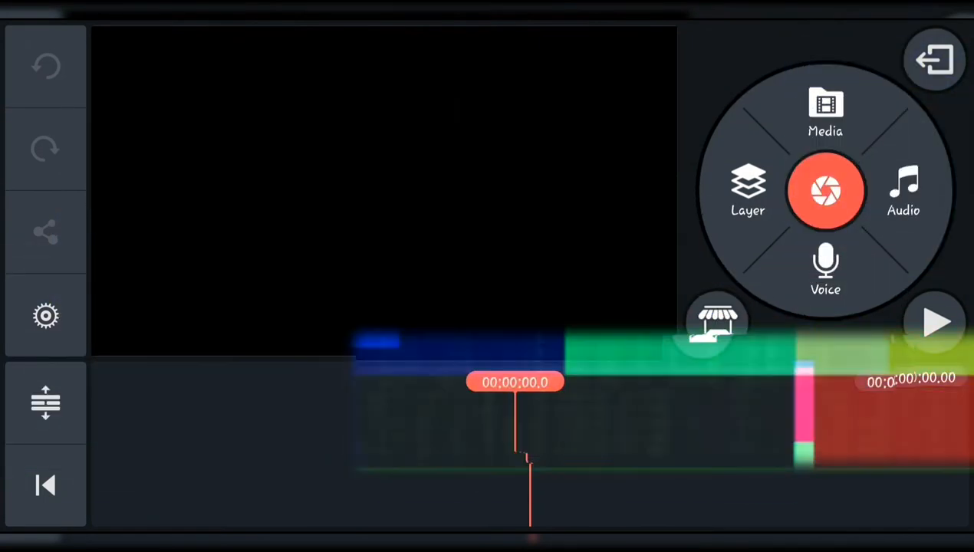
Review the Audio and Video fade settings in Project Settings and confirm.
click(43, 316)
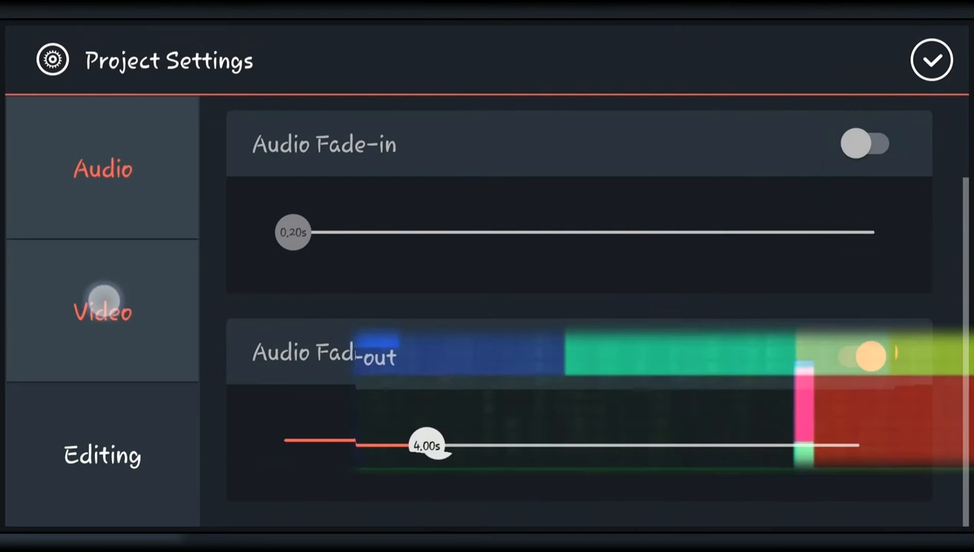
click(101, 312)
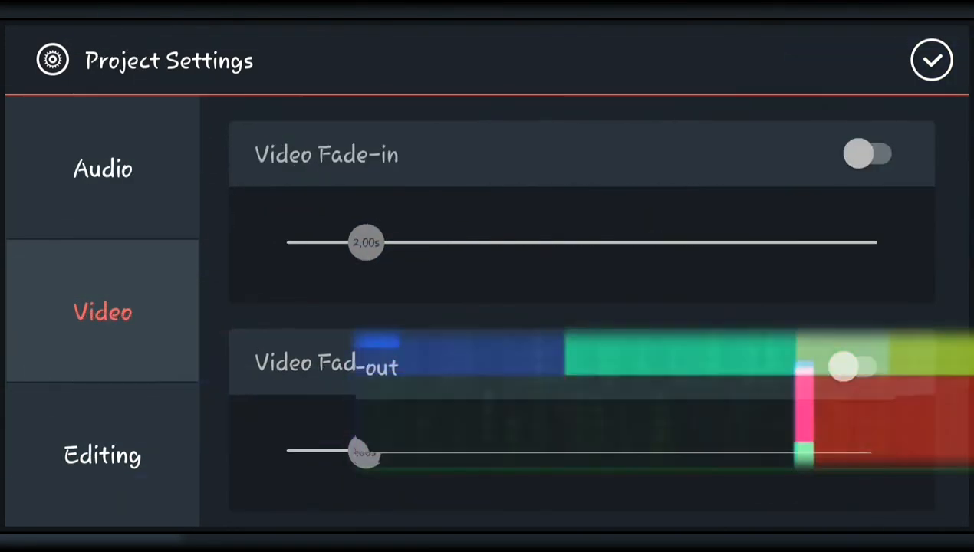
click(933, 62)
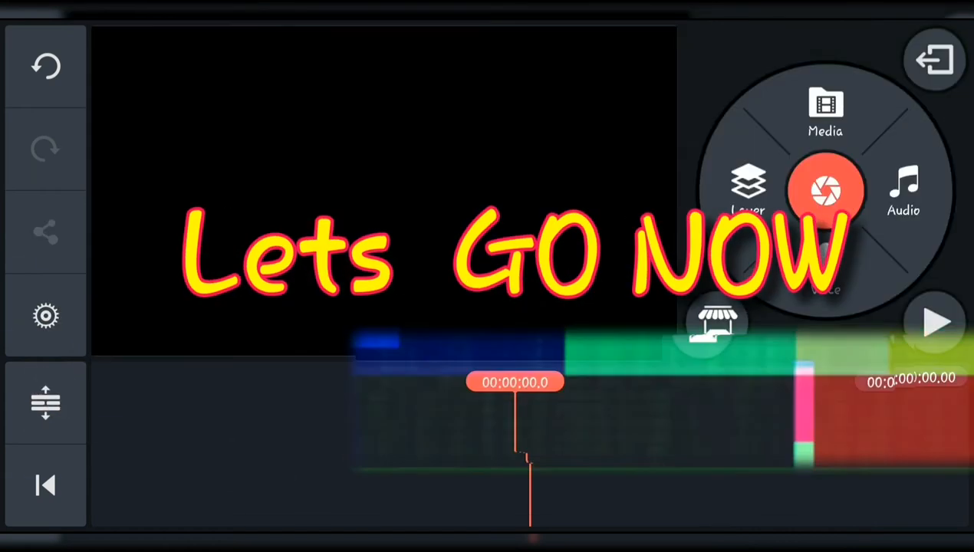
Bring up the Media Browser from the circular menu and scroll its library.
click(825, 108)
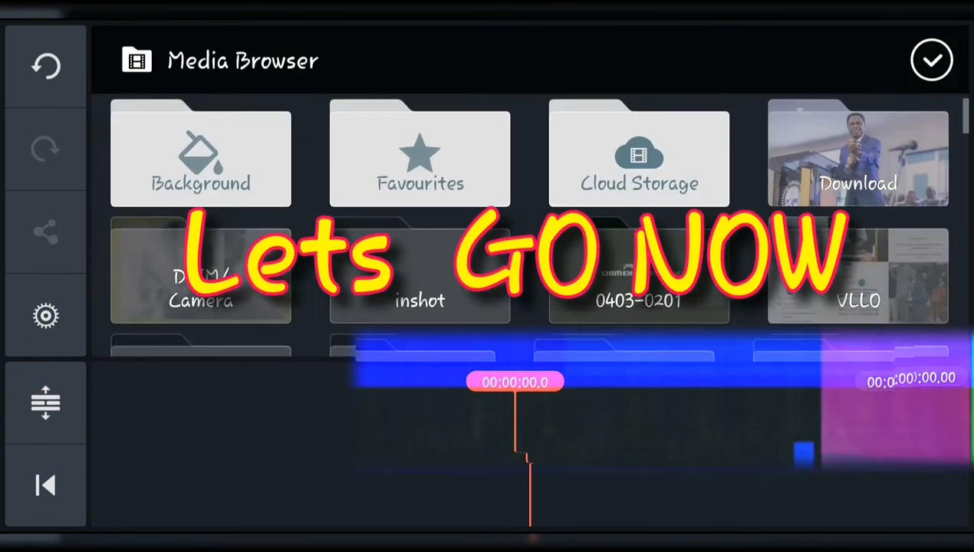
scroll(down, 3)
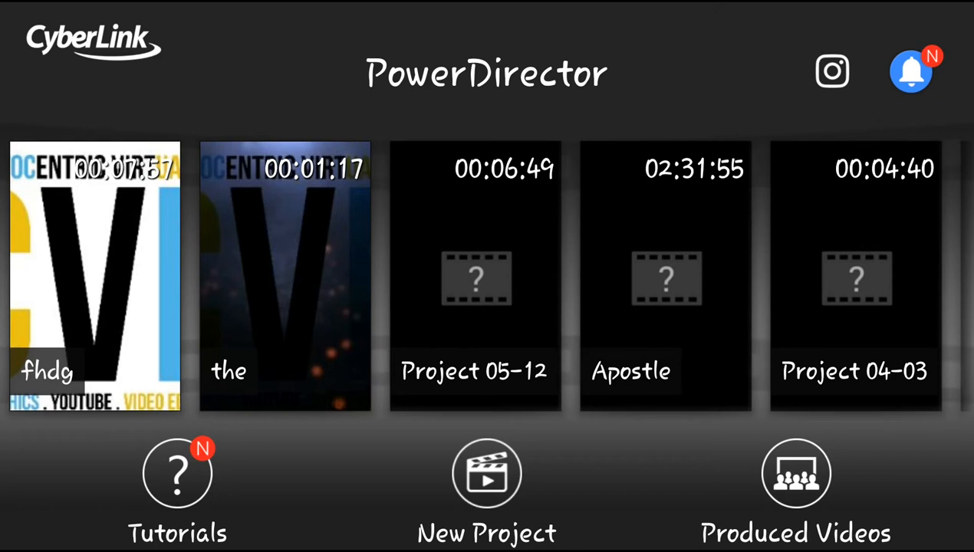
Open the fhdg project's details and start editing it on the timeline.
click(98, 275)
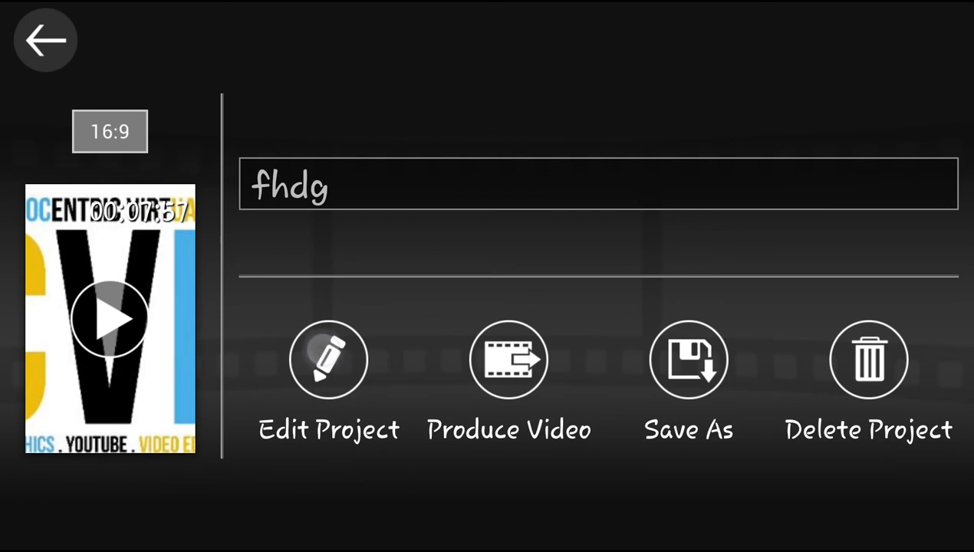
click(327, 359)
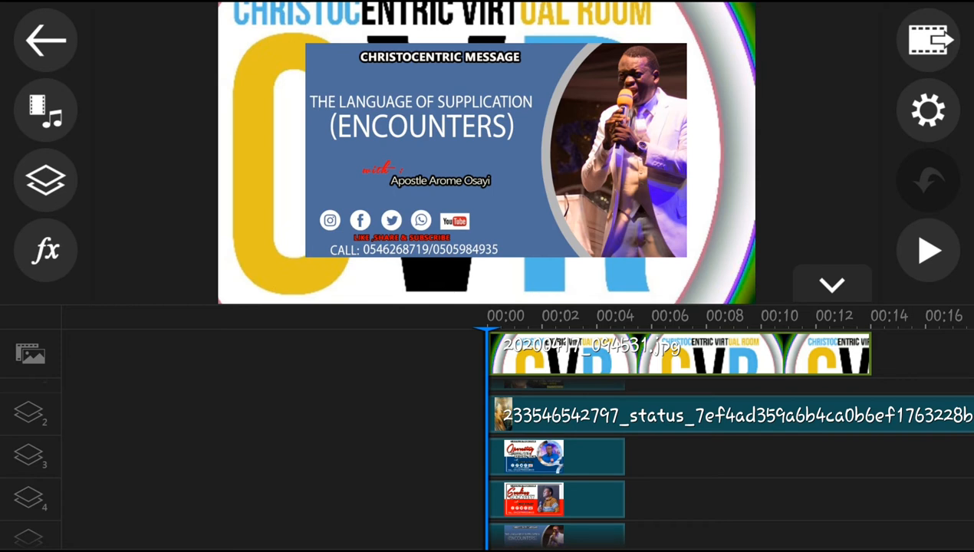
Choose Produce Video from the save and produce options.
click(928, 40)
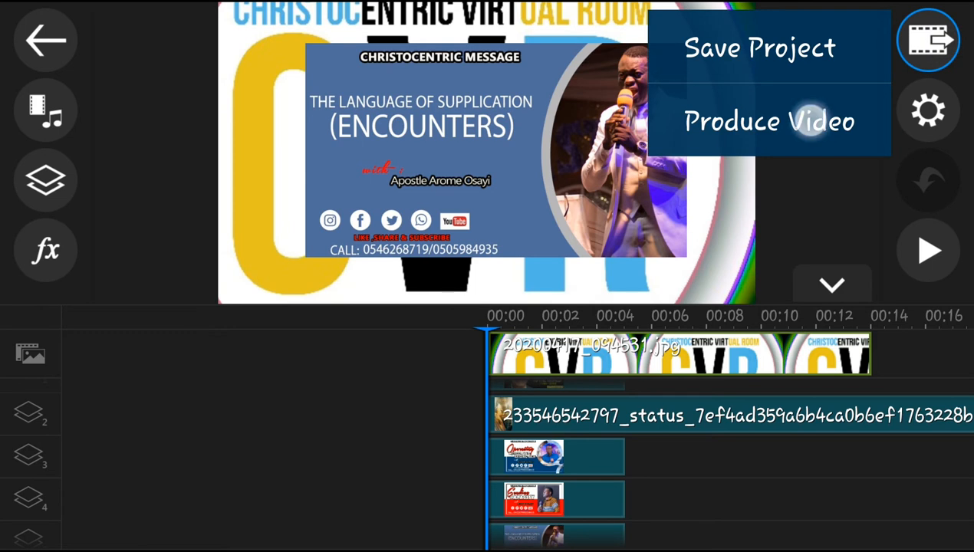
click(766, 121)
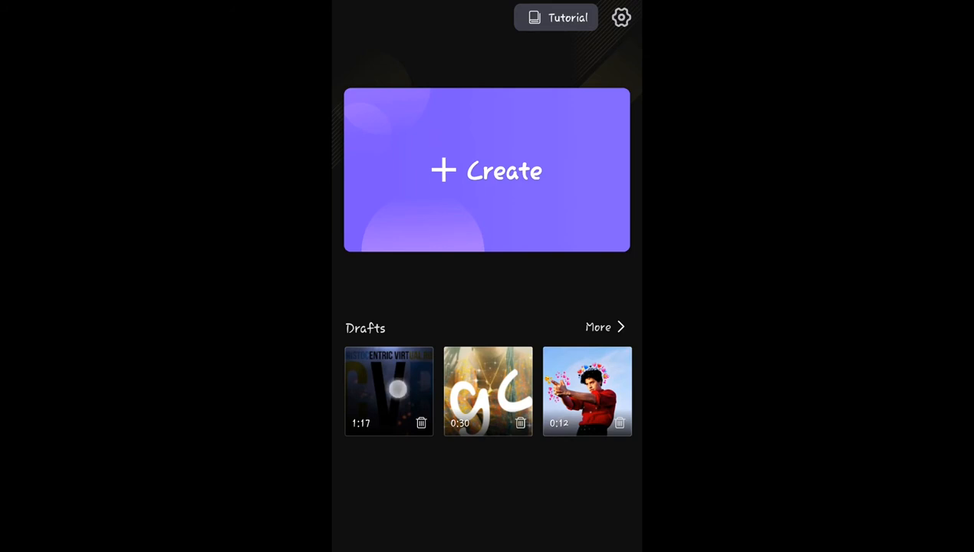
Start a new project via + Create, opening the phone's video picker.
click(390, 391)
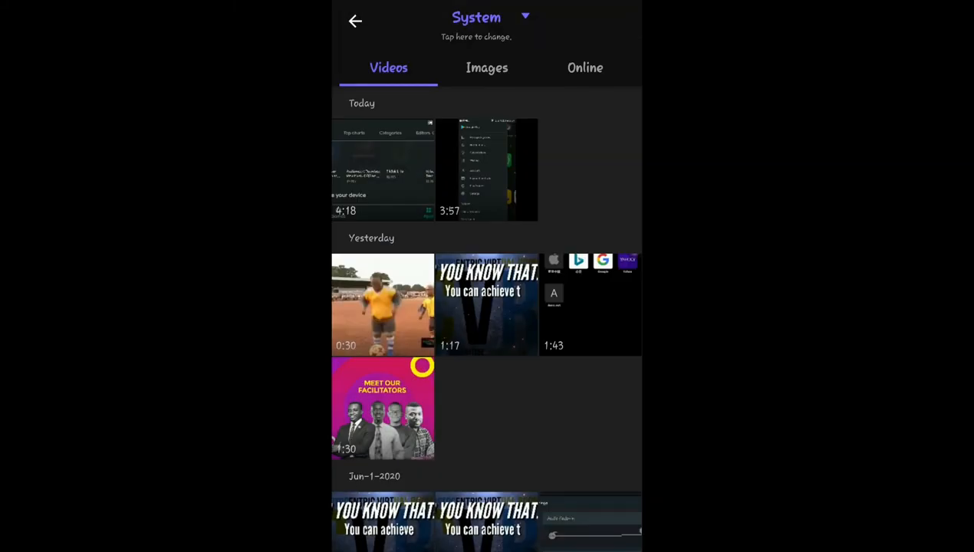
Pick the pink Meet Our Facilitators clip and add it to the timeline.
click(383, 411)
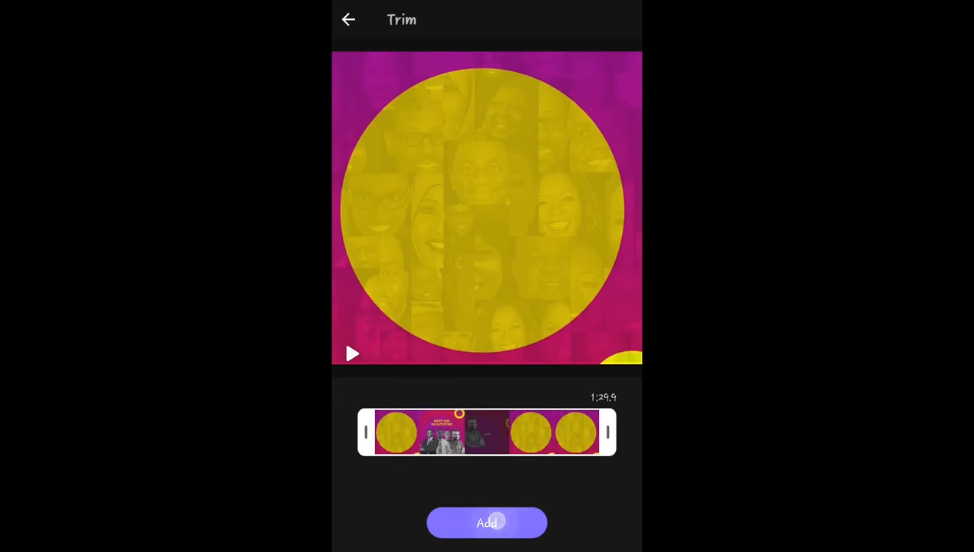
click(487, 521)
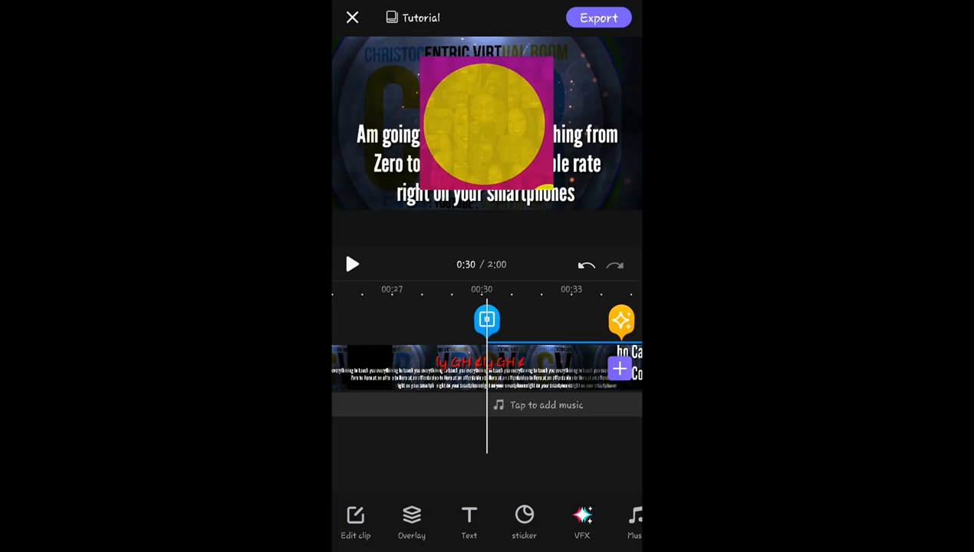
click(598, 18)
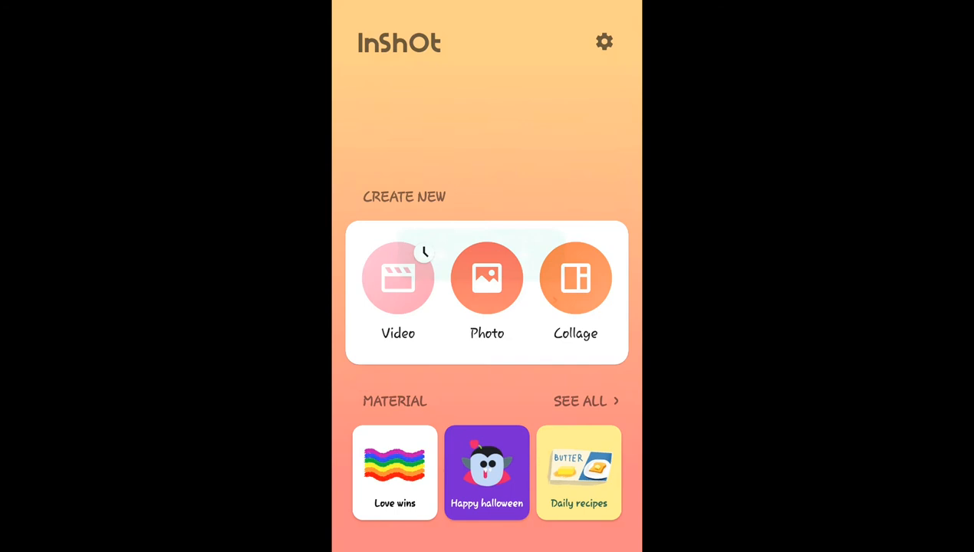
Start a Video project and open the first of the 5 saved drafts in the editor.
click(399, 279)
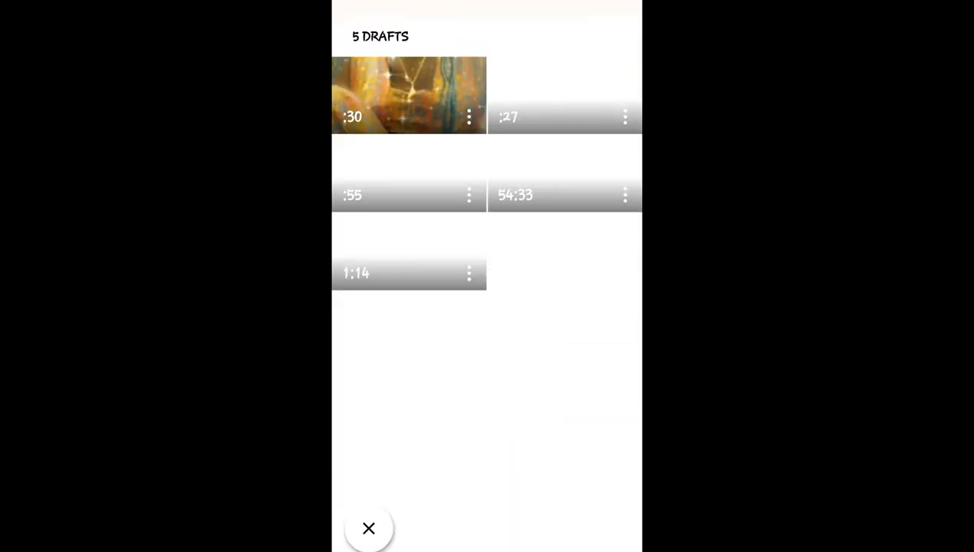
click(405, 92)
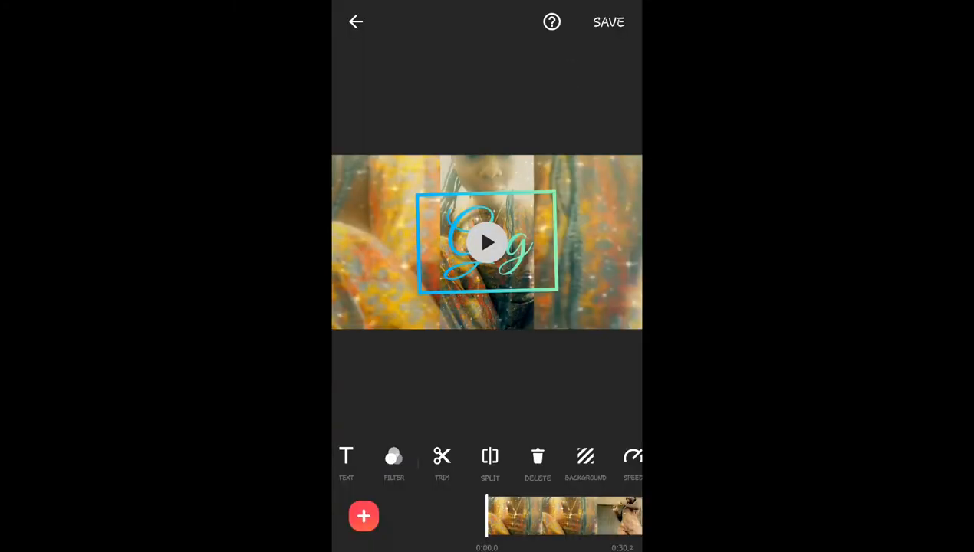
click(608, 21)
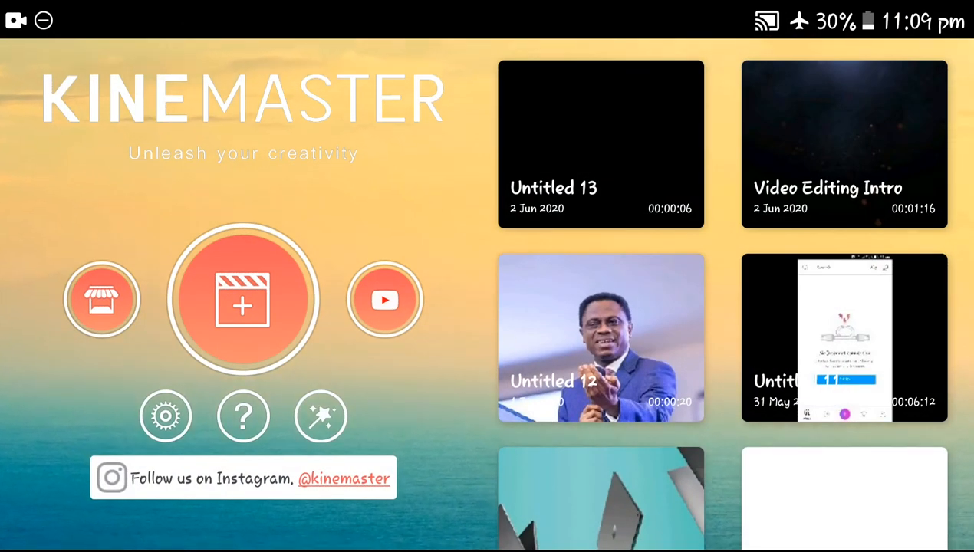
Start a blank project, try Layer and the Media Browser, then close it without adding media.
click(242, 299)
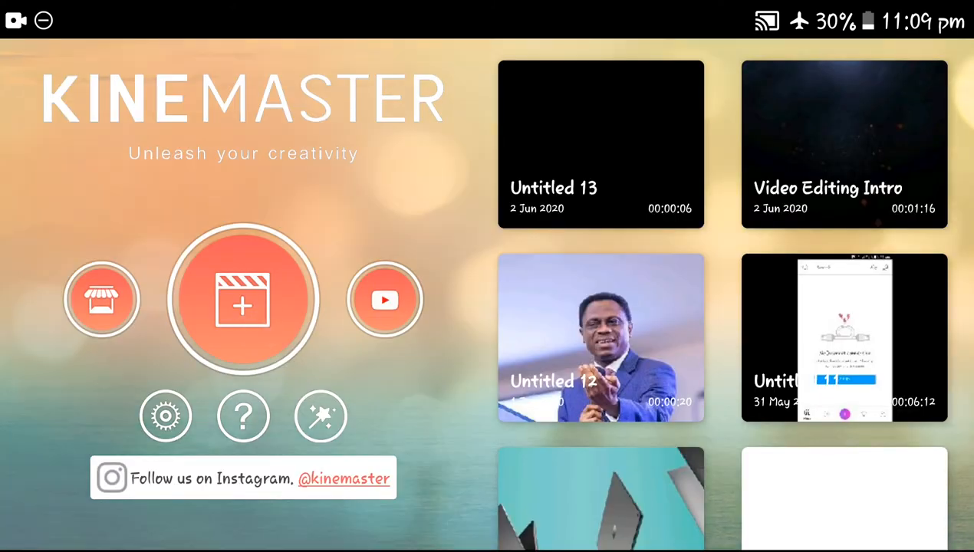
click(243, 299)
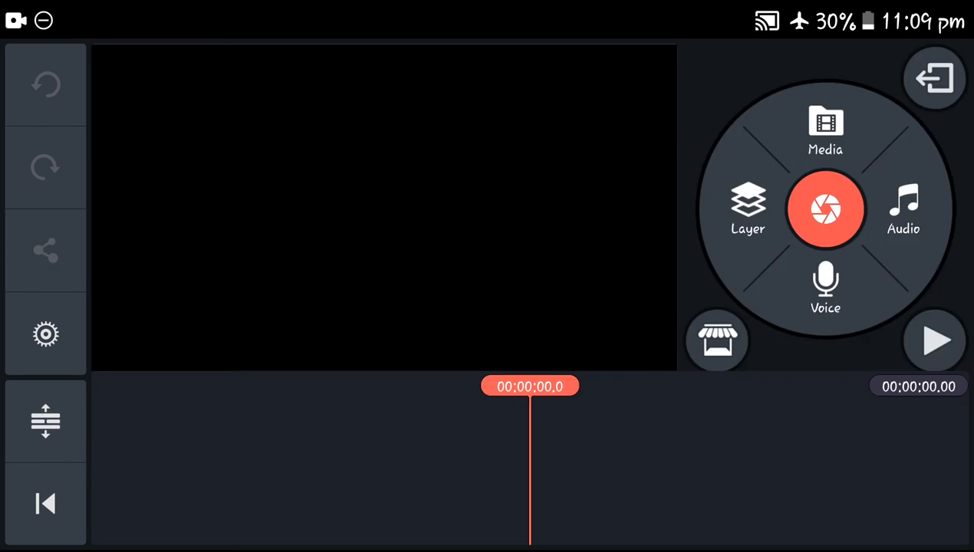
click(746, 209)
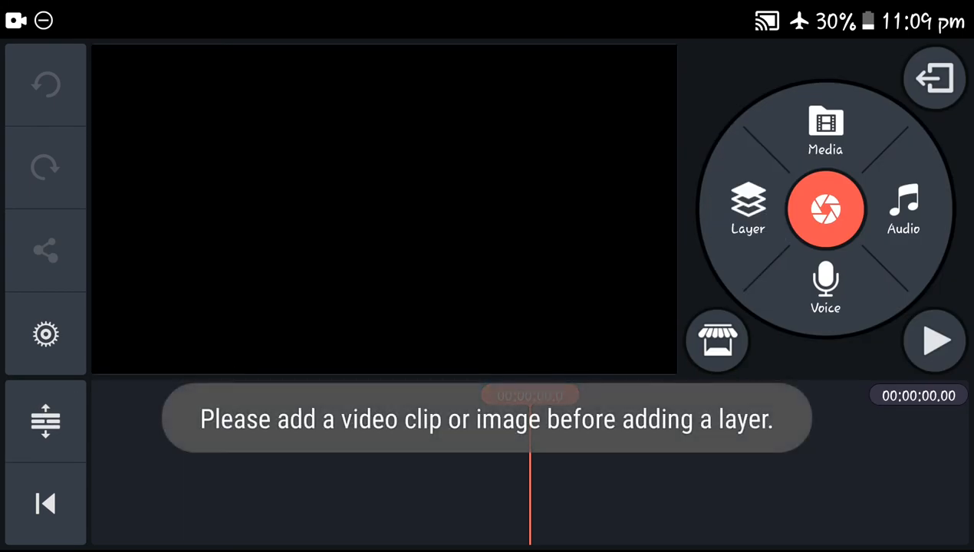
click(826, 126)
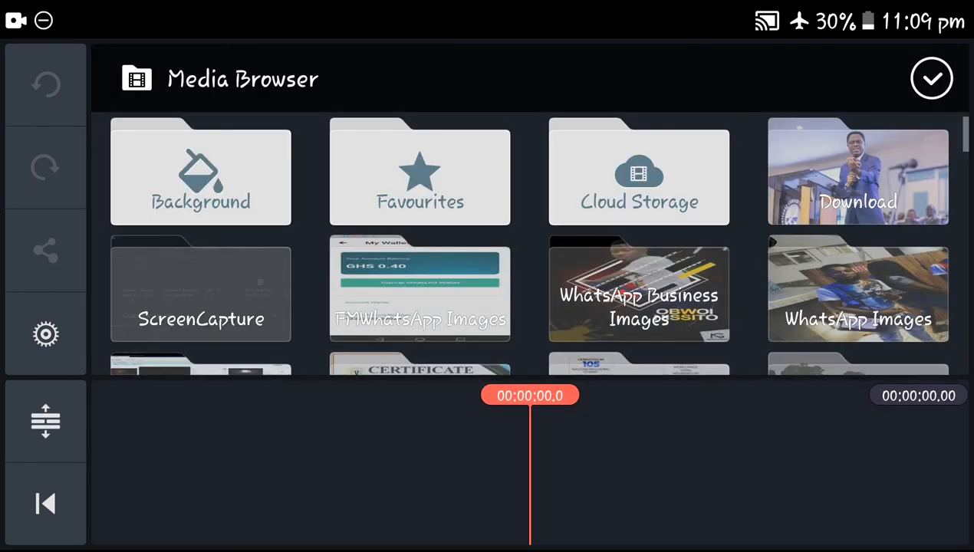
click(931, 77)
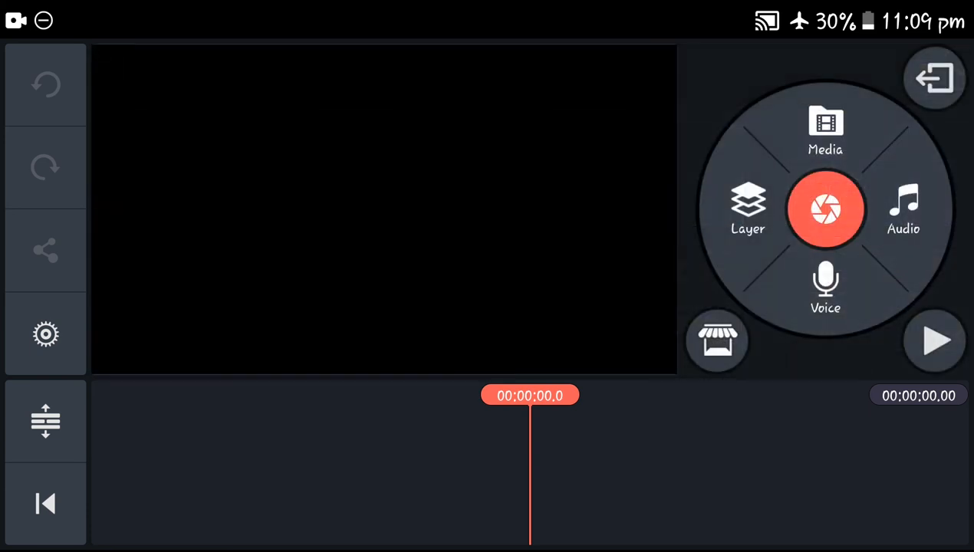
Exit to the home screen and open the Video Editing Intro project's details.
click(933, 79)
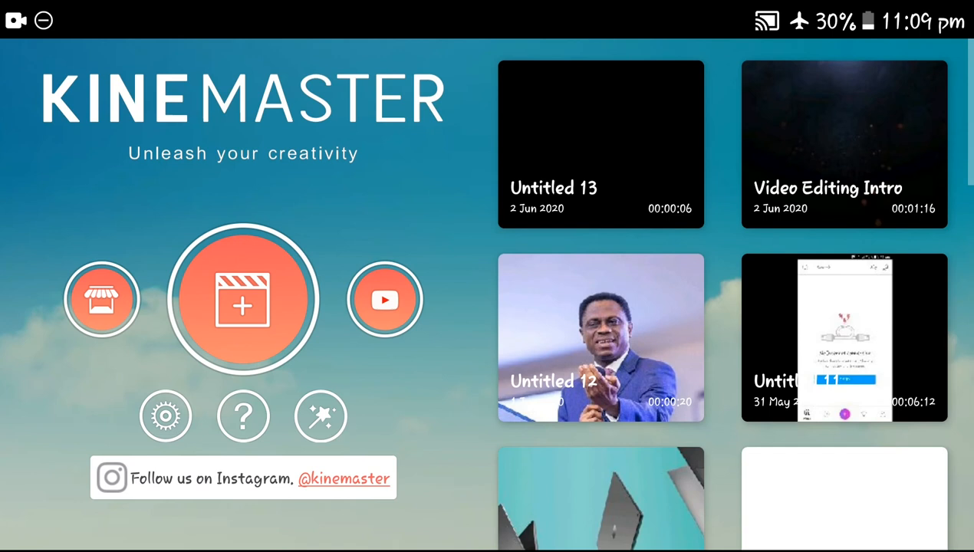
click(847, 146)
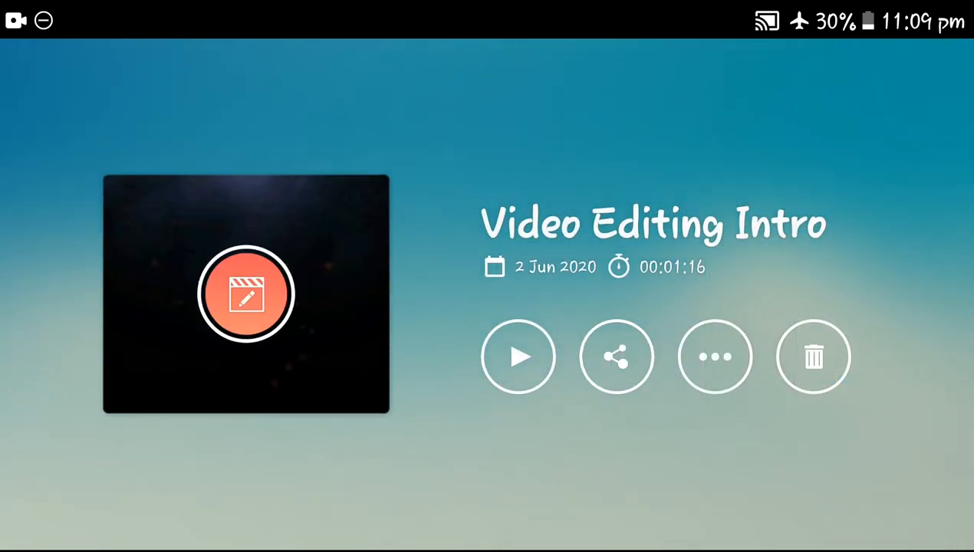
Open export options and lower the Resolution wheel from 1440p to HD 720p.
click(616, 356)
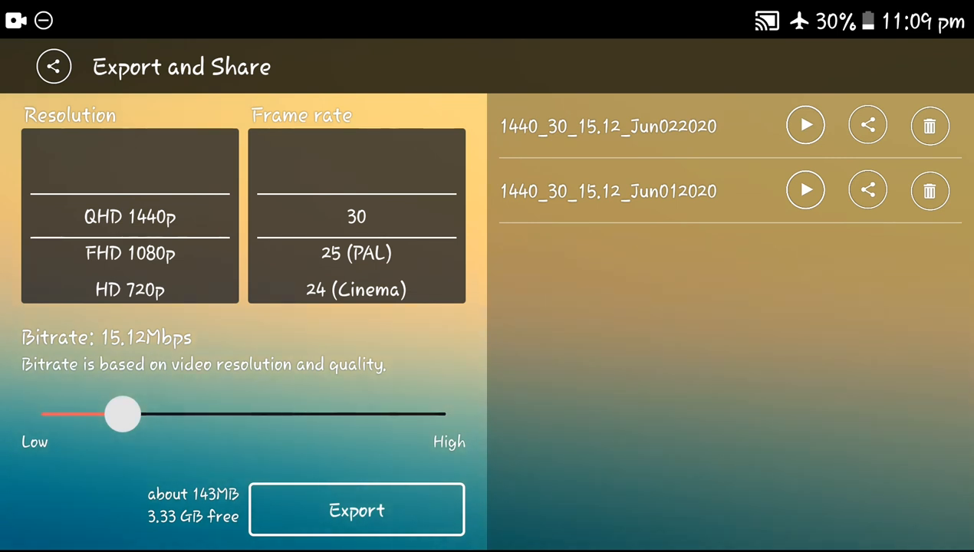
drag(122, 414, 244, 414)
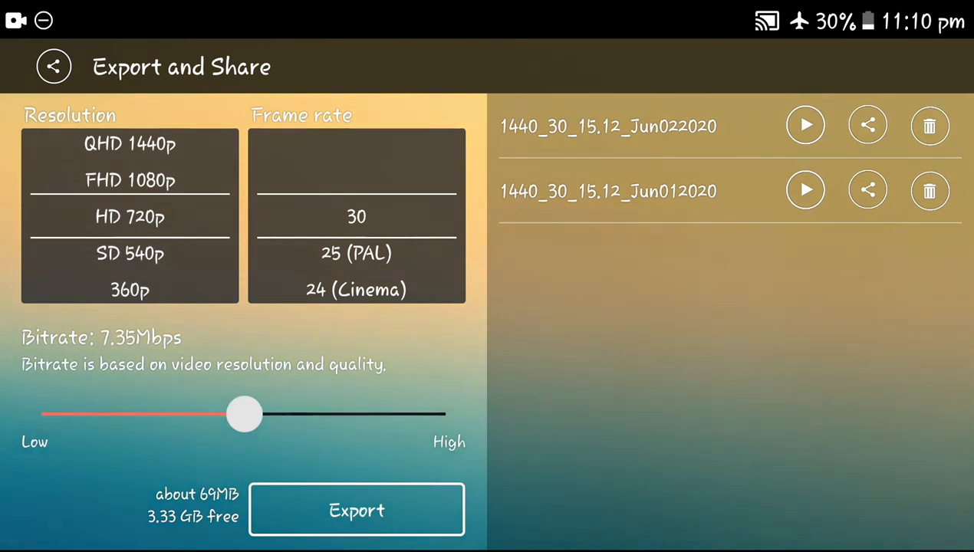